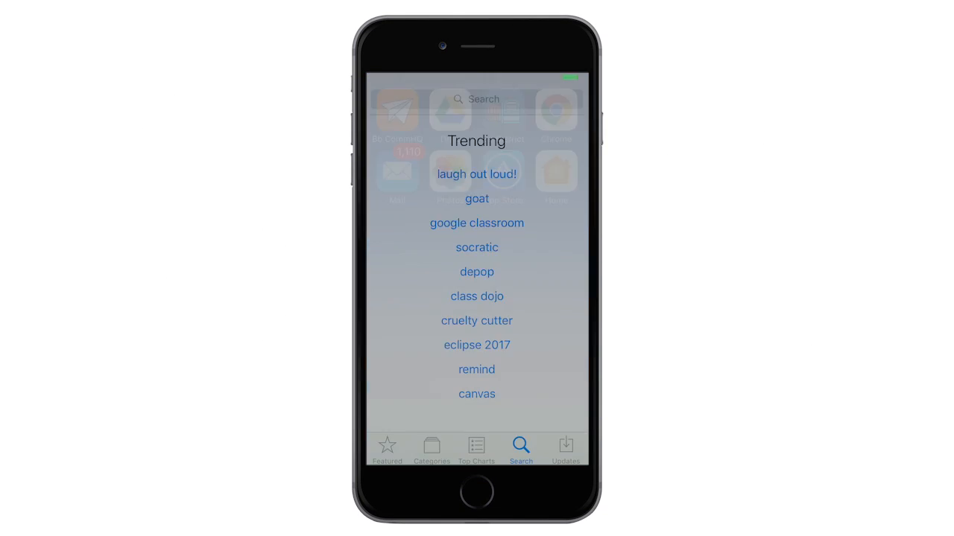
# Search the App Store for 'd.c. everest school district'.
pyautogui.click(477, 98)
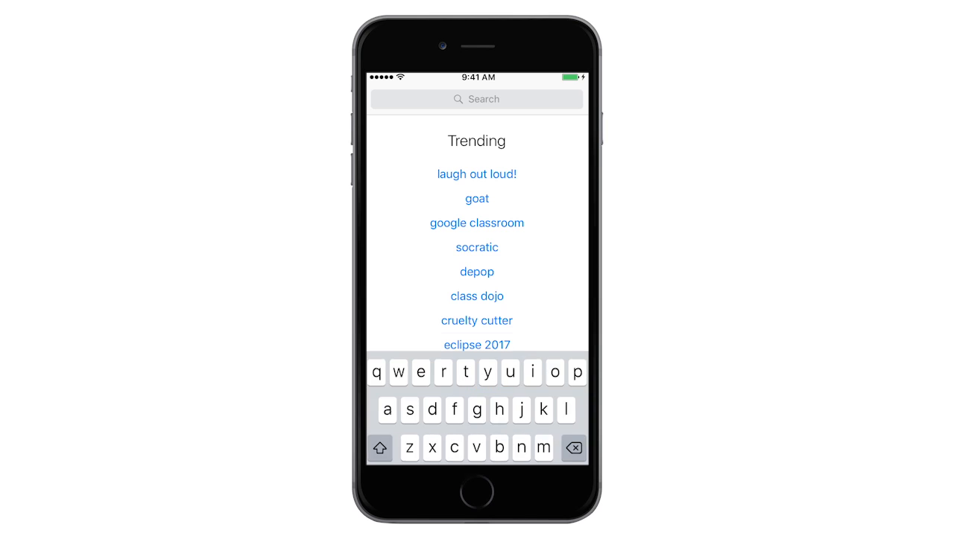
pyautogui.write('d.c. everest school district')
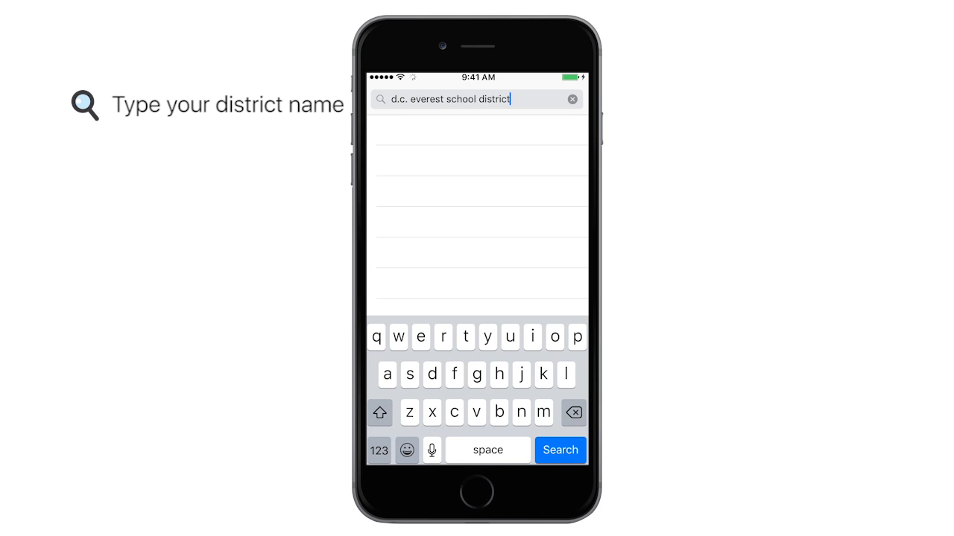
pyautogui.click(560, 450)
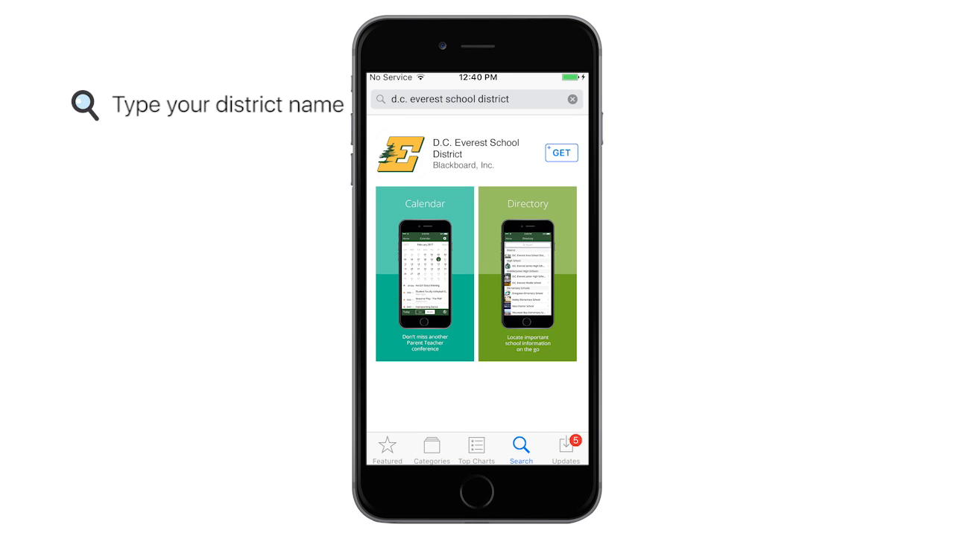
# Install the D.C. Everest School District app and launch it.
pyautogui.click(561, 152)
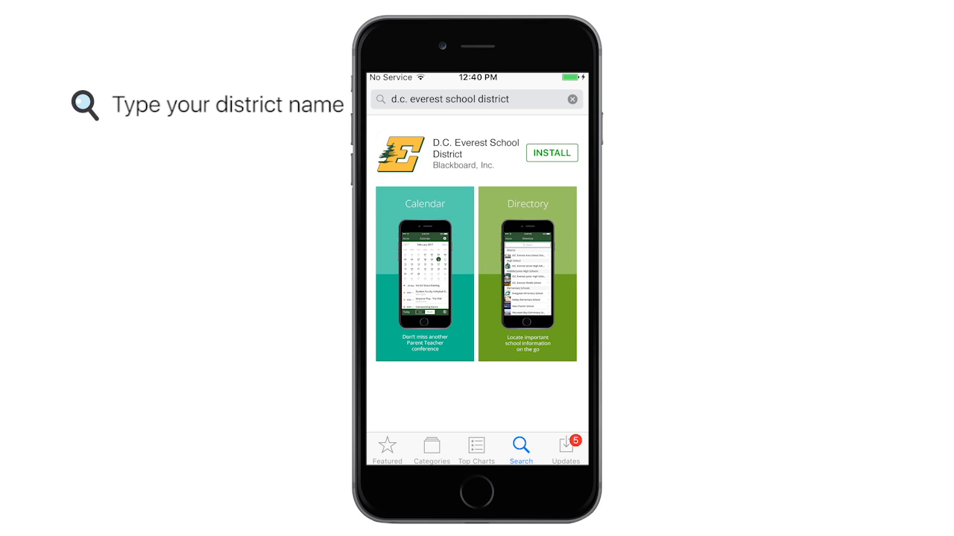
pyautogui.click(551, 152)
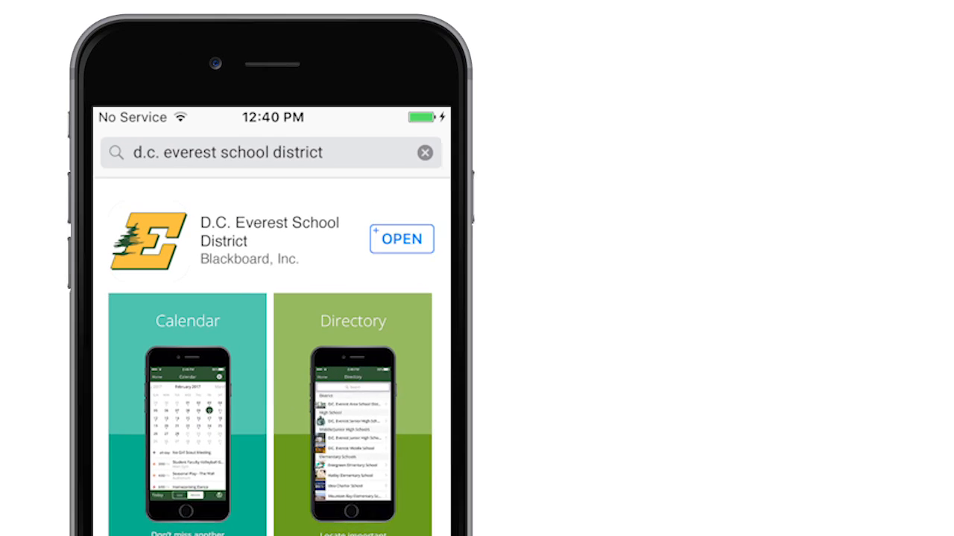
pyautogui.click(401, 239)
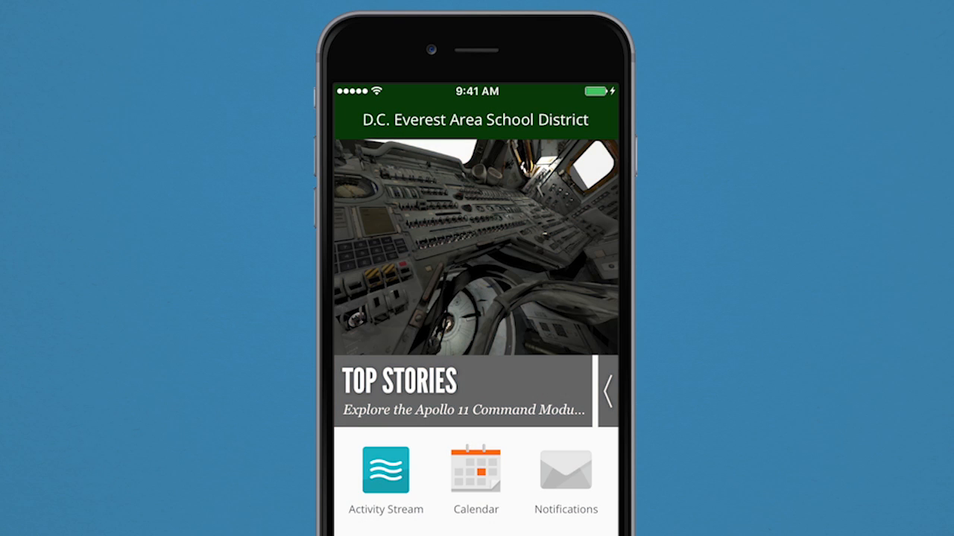
# Browse down through the Activity Stream's district posts, then return to the home screen.
pyautogui.click(386, 471)
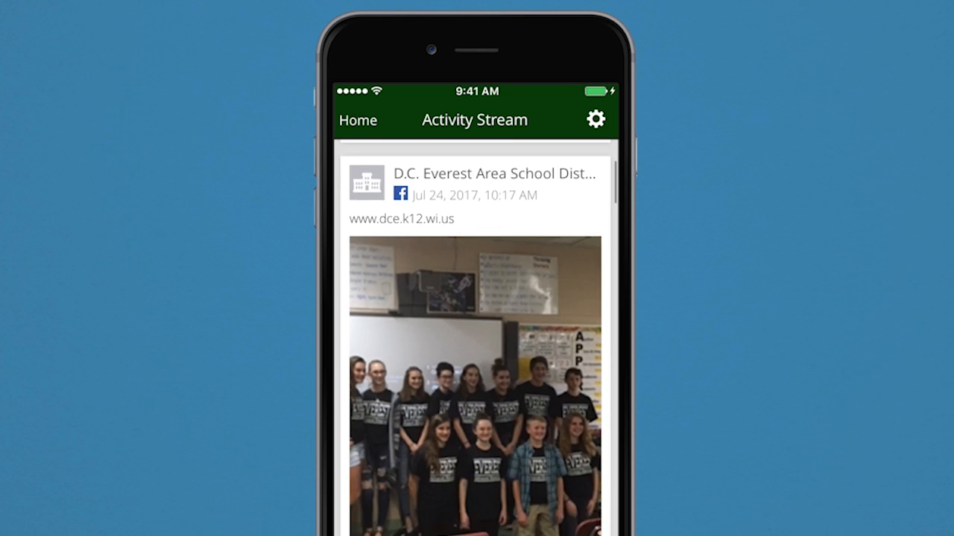
pyautogui.scroll(-3)
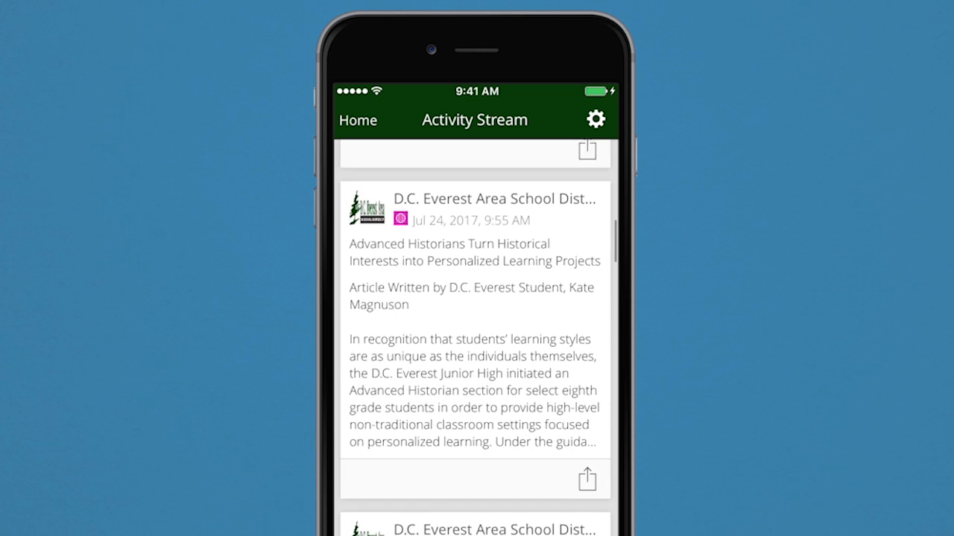
pyautogui.scroll(-3)
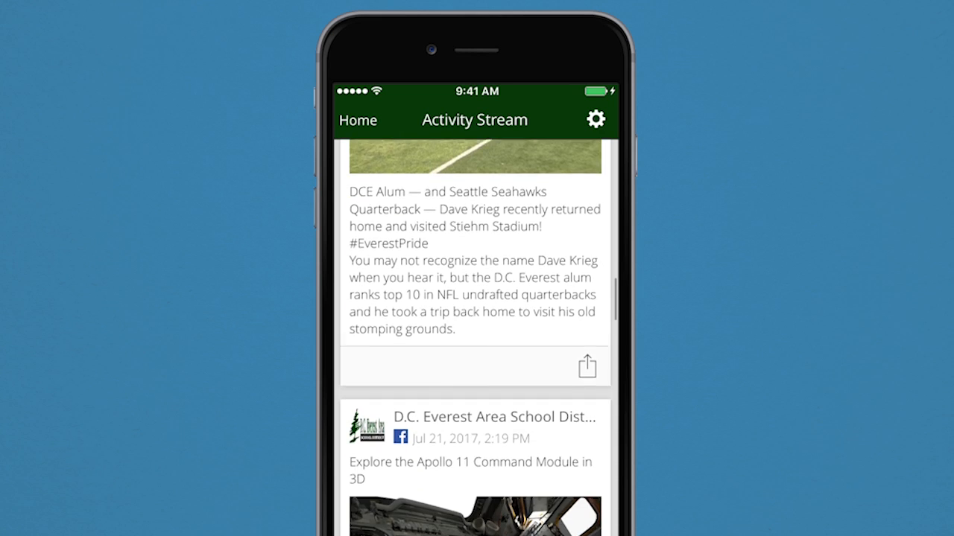
pyautogui.scroll(-3)
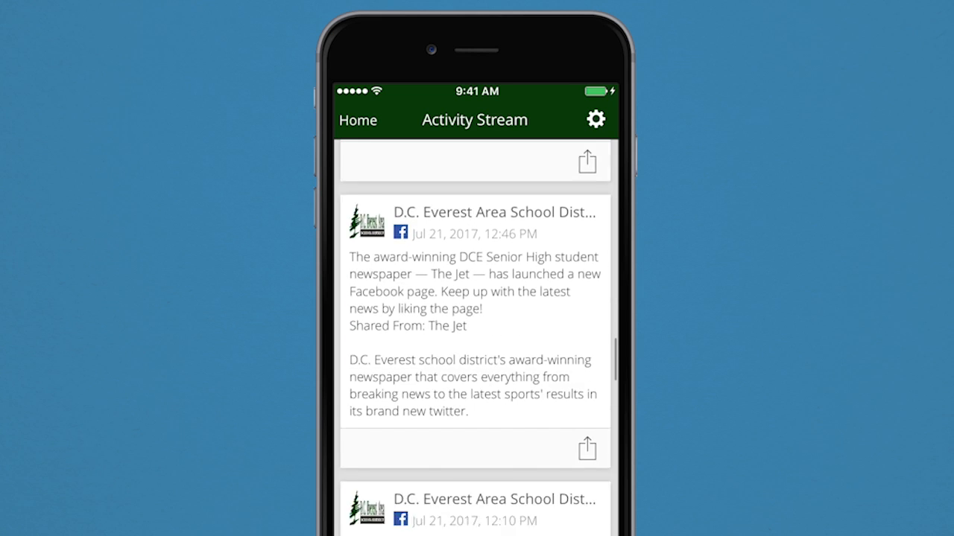
pyautogui.scroll(-3)
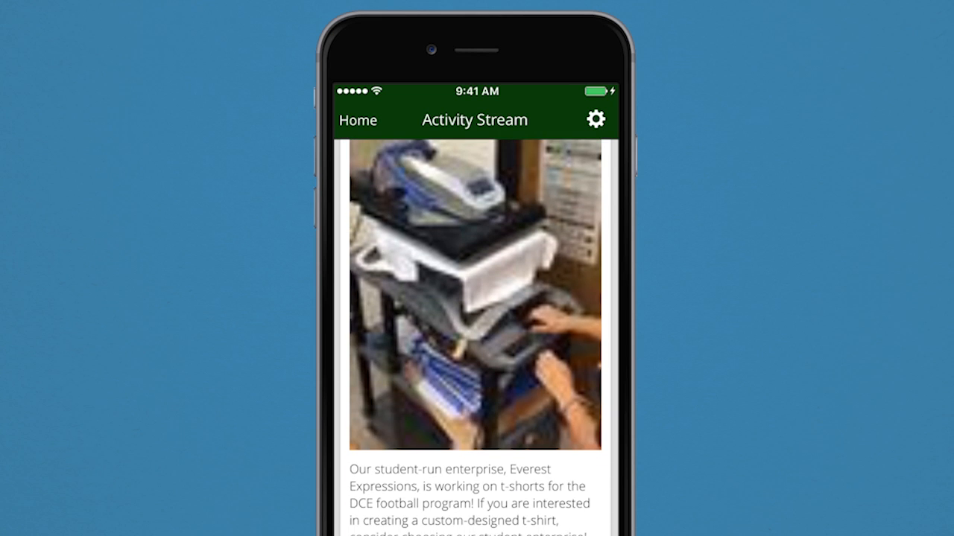
pyautogui.click(474, 298)
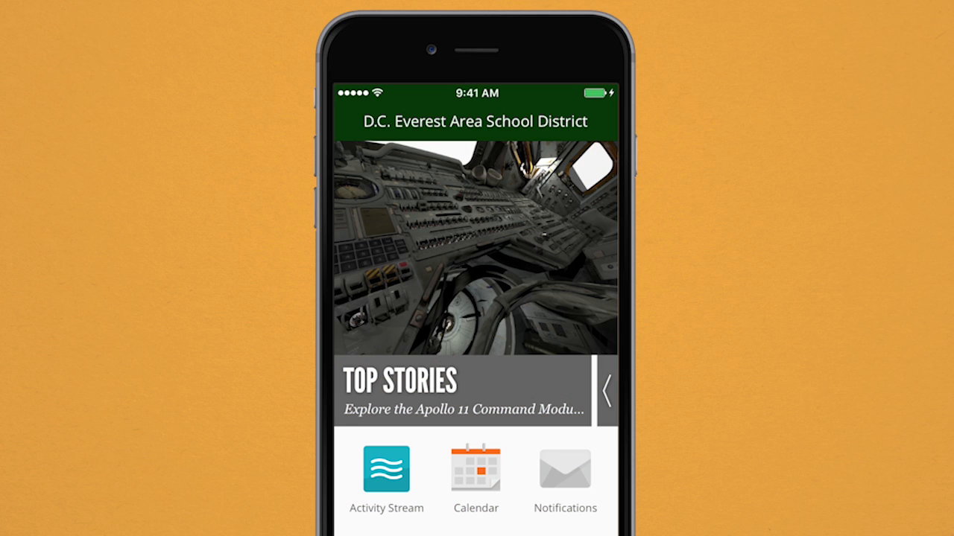
# Show the July 26, 2017 School Board Meeting in the Calendar and return home.
pyautogui.click(476, 469)
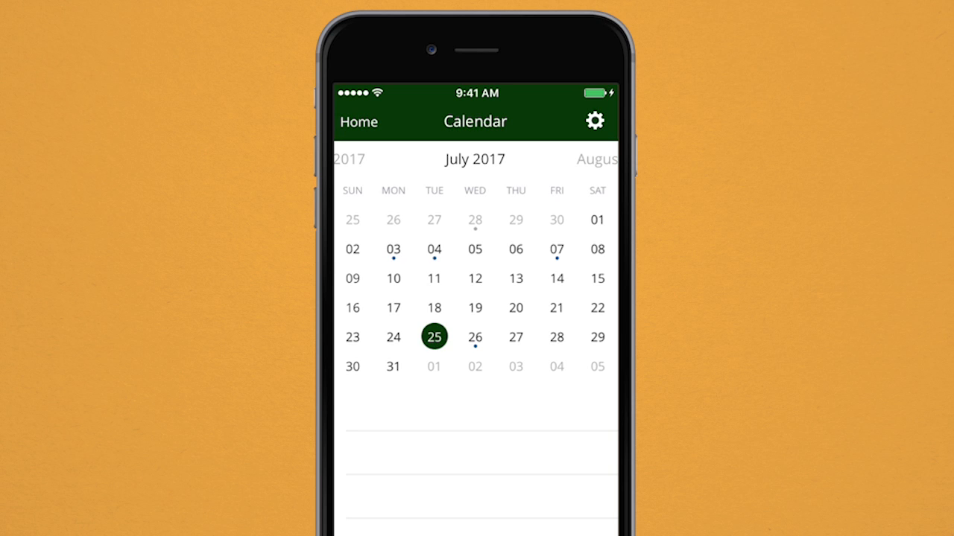
pyautogui.click(474, 336)
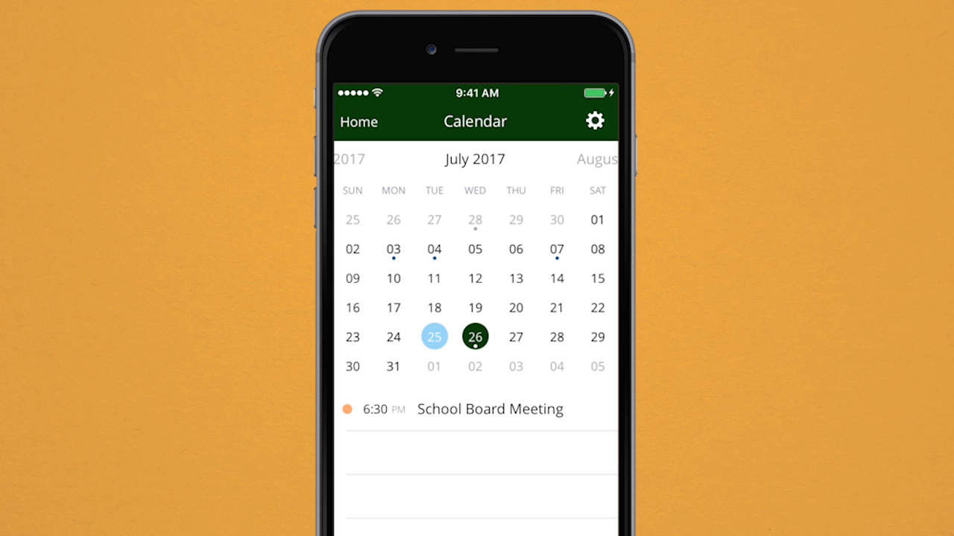
pyautogui.click(489, 408)
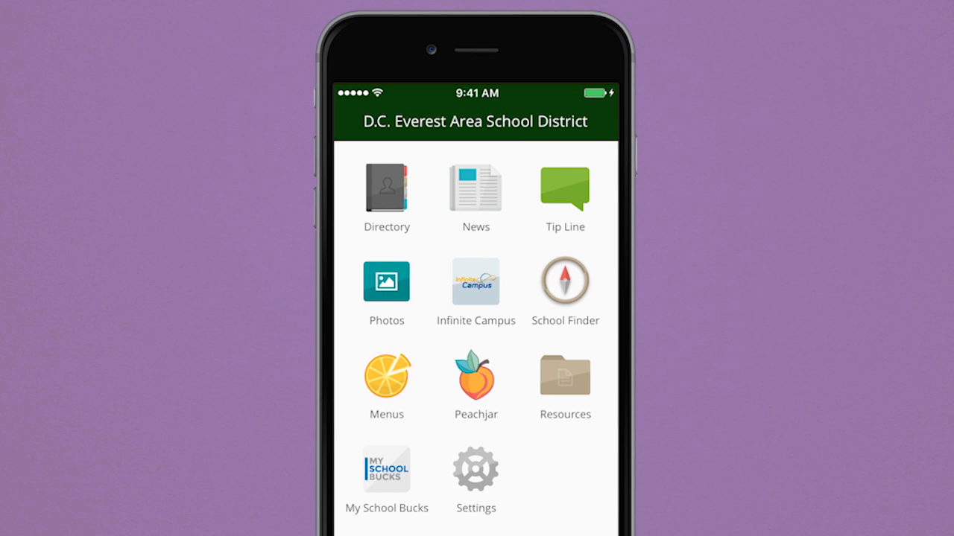
# View D.C. Everest Senior High School's contact info in the Directory, then go back home.
pyautogui.click(386, 188)
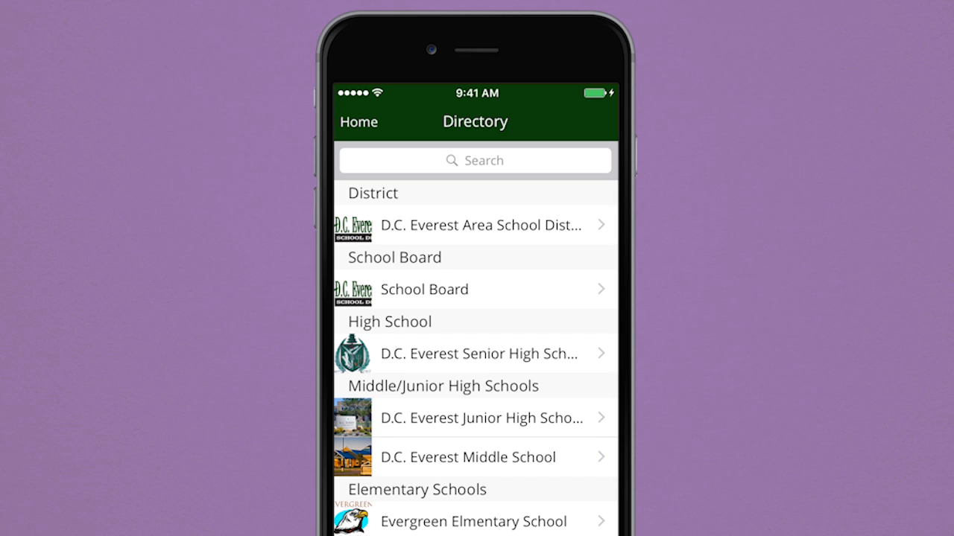
pyautogui.click(478, 355)
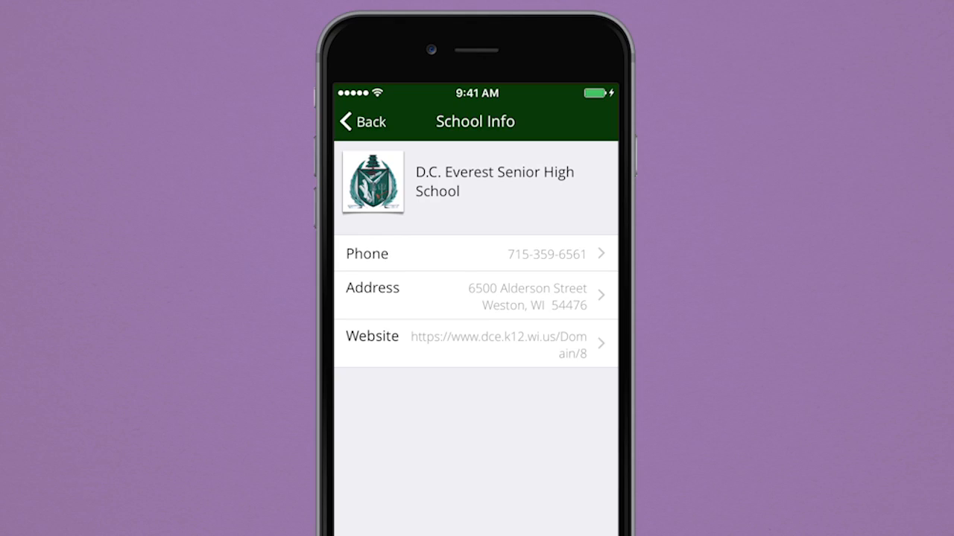
pyautogui.click(361, 120)
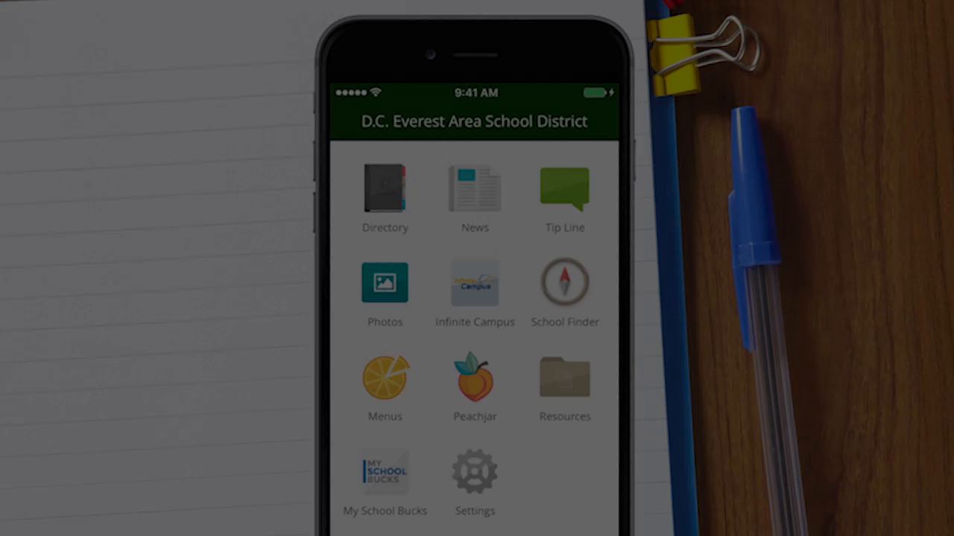